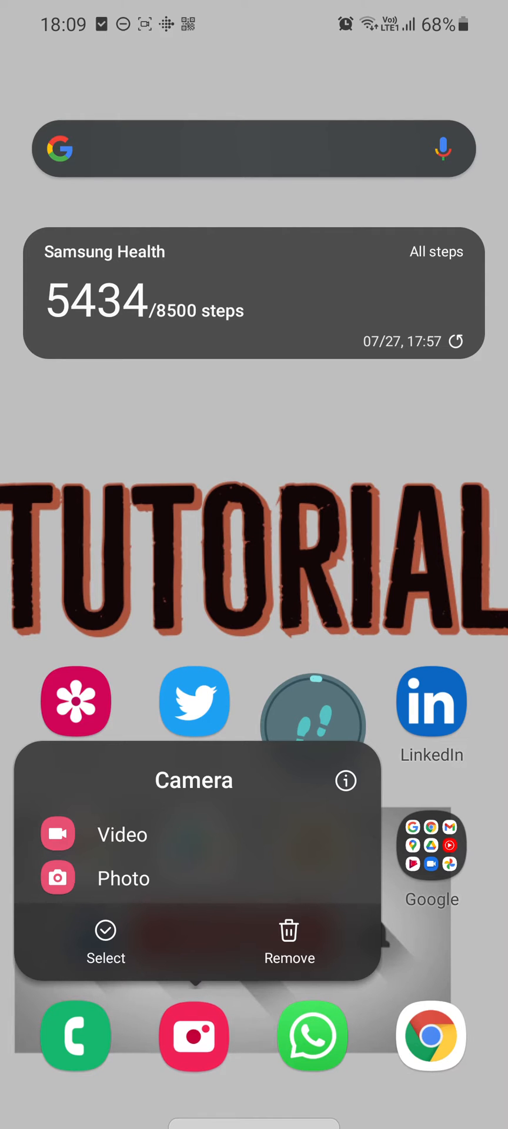
# Launch the camera in photo mode from the Home screen dock and aim it at the QR code.
pyautogui.click(123, 877)
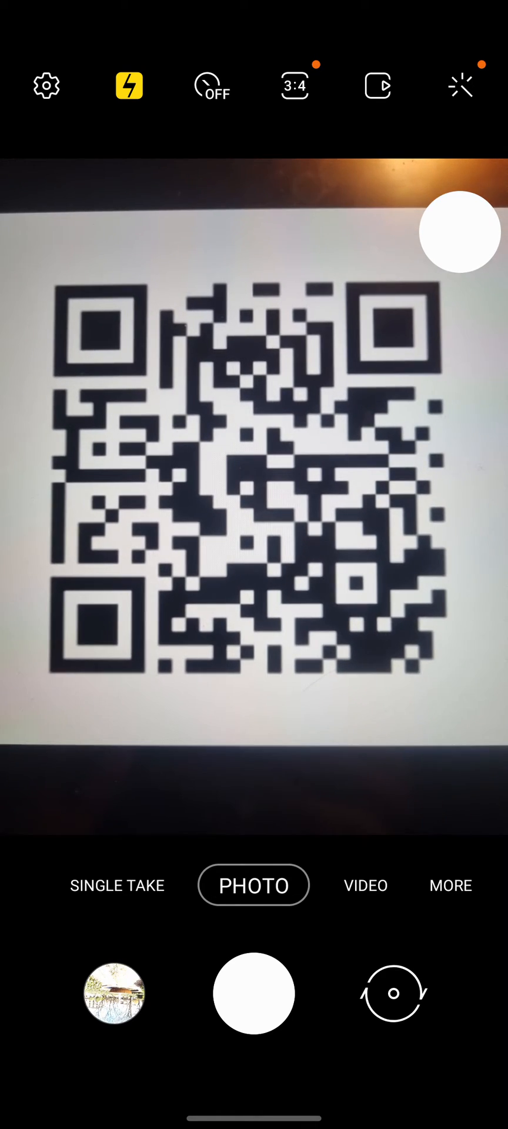
# Follow the scanned QR code link to the Quick Tutorials YouTube channel and scroll the page.
pyautogui.click(253, 472)
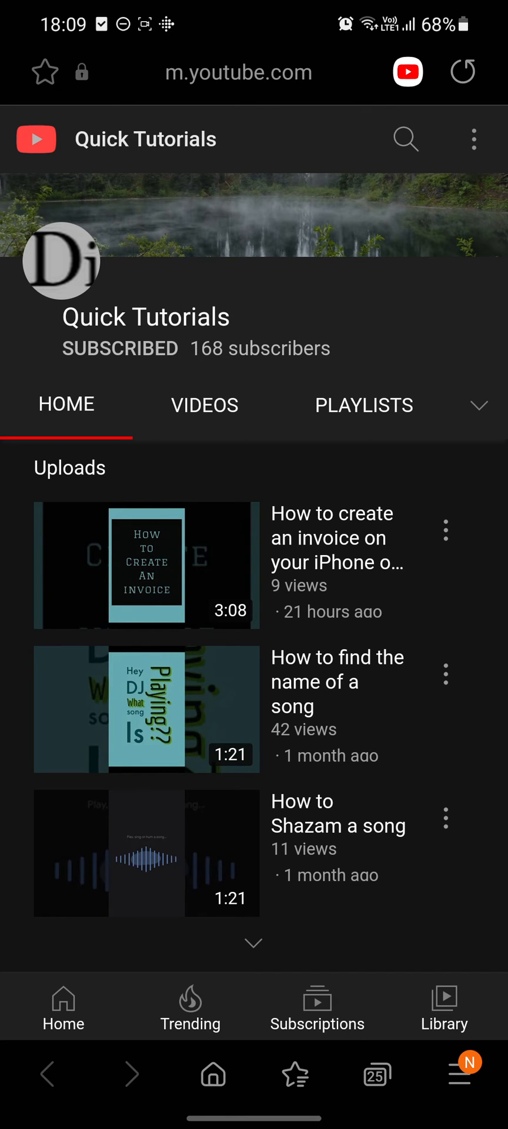
pyautogui.scroll(3)
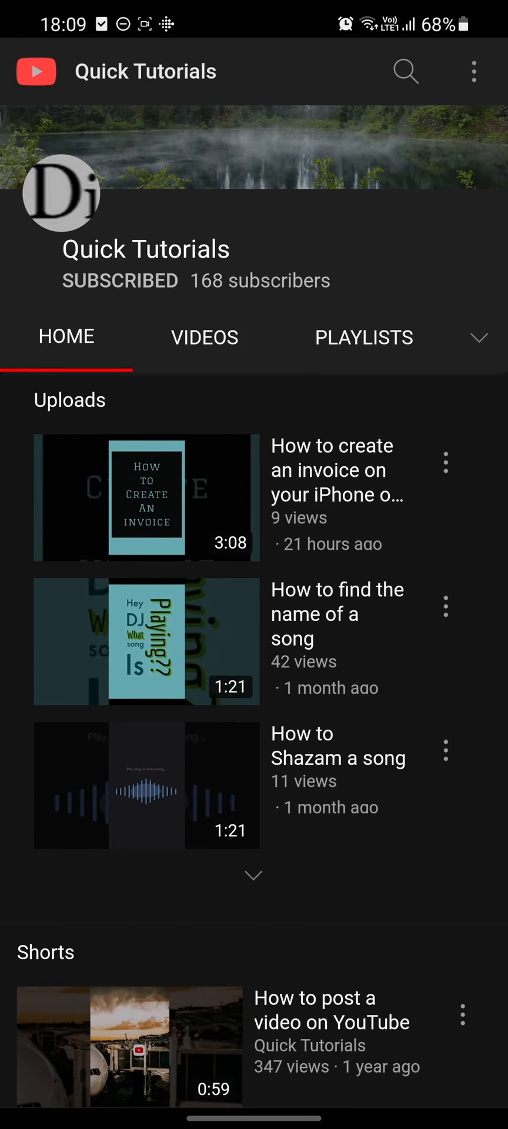